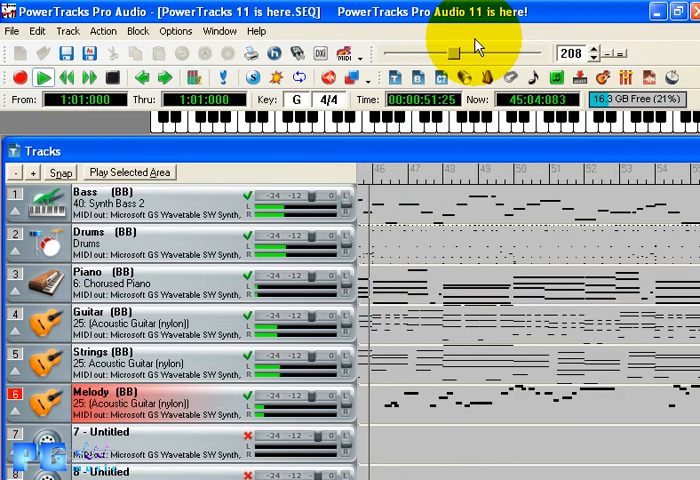
- Open the Trio accompaniment.SEQ template, then start a new untitled song
{"action": "left_click", "coordinate": [13, 35]}
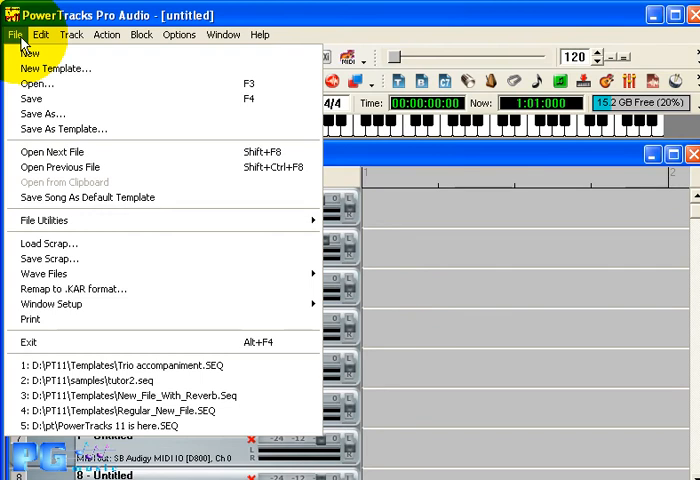
{"action": "mouse_move", "coordinate": [35, 83]}
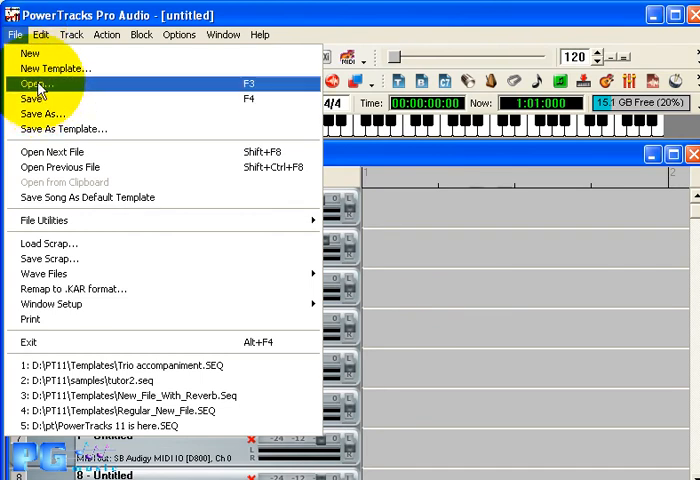
{"action": "left_click", "coordinate": [33, 72]}
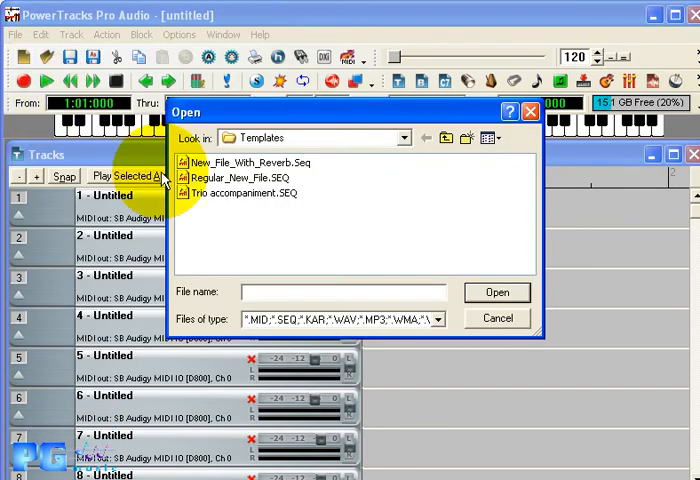
{"action": "left_click", "coordinate": [238, 192]}
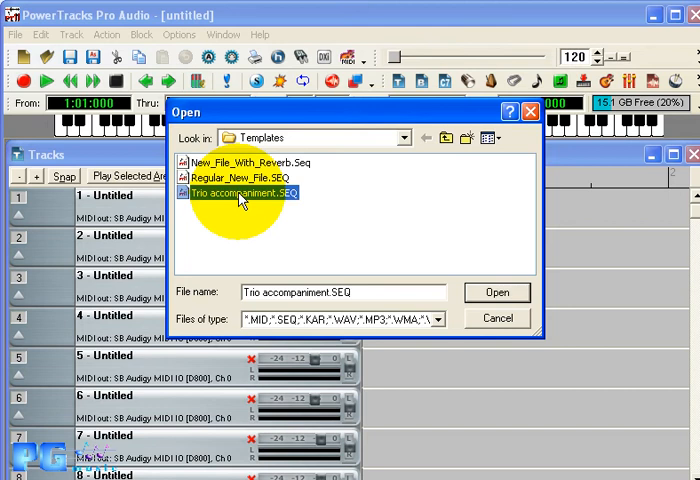
{"action": "left_click", "coordinate": [497, 292]}
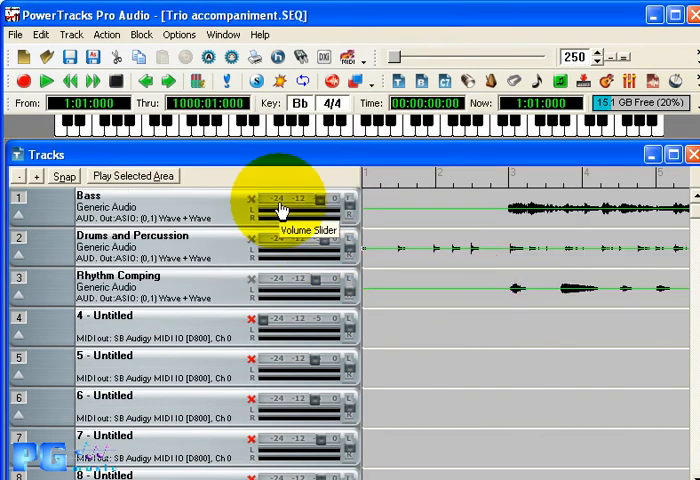
{"action": "mouse_move", "coordinate": [262, 293]}
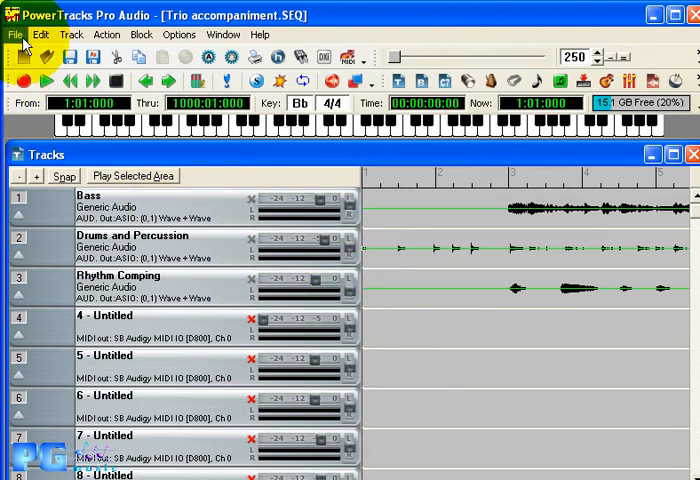
{"action": "left_click", "coordinate": [15, 36]}
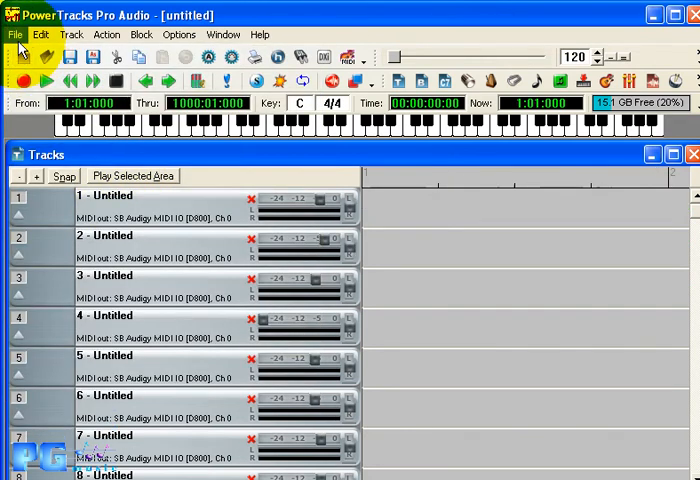
- Import a wave file, selecting Track01.cda from Audio CD (E:)
{"action": "left_click", "coordinate": [15, 34]}
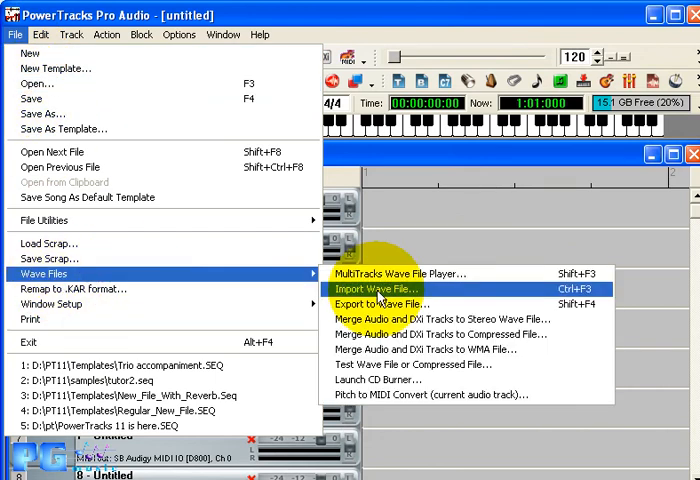
{"action": "left_click", "coordinate": [378, 289]}
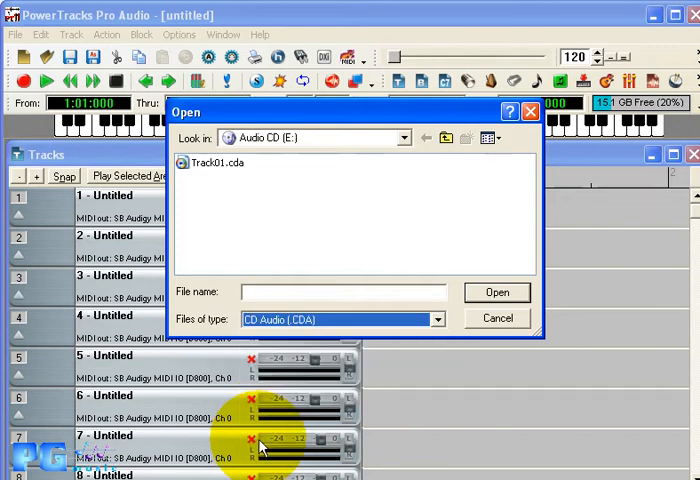
{"action": "mouse_move", "coordinate": [263, 434]}
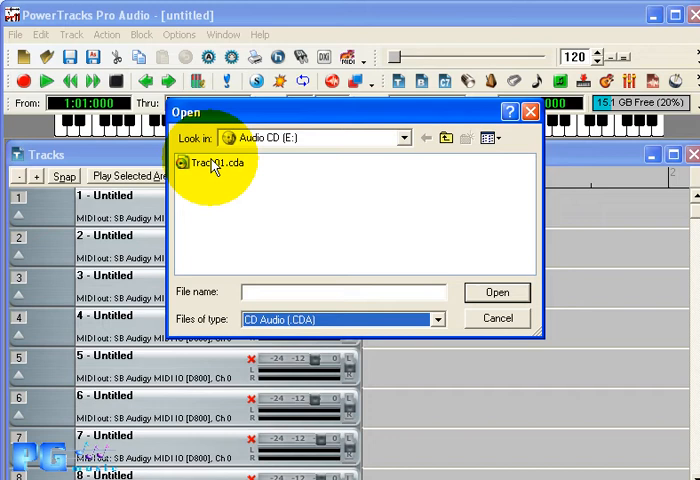
{"action": "left_click", "coordinate": [212, 163]}
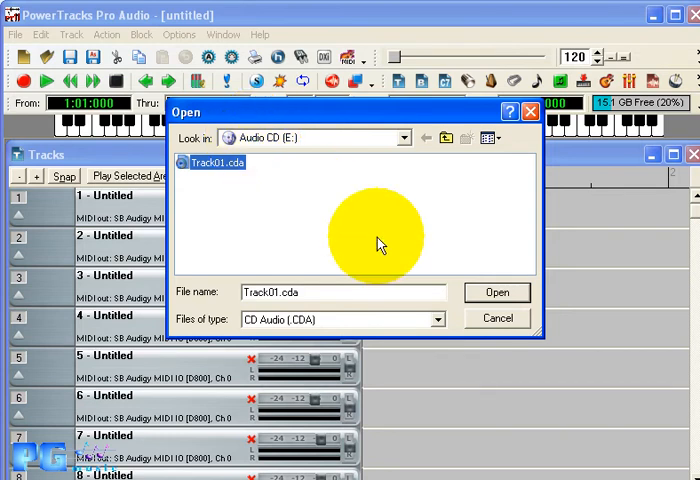
- Cancel the import, insert 999 bars at bar 1, then bring up Delete Bars
{"action": "left_click", "coordinate": [40, 34]}
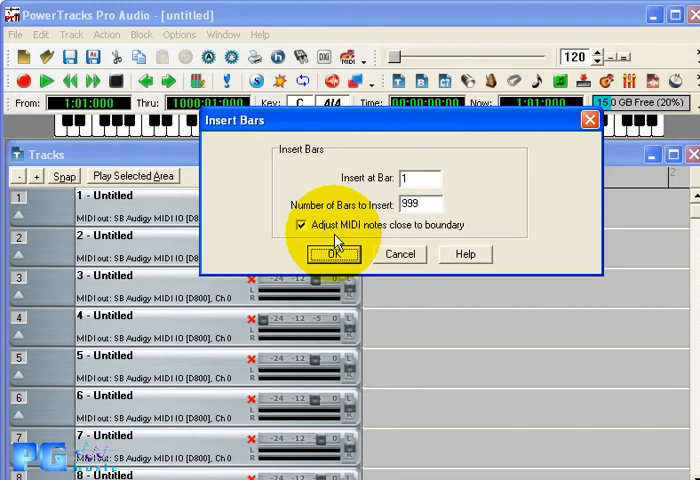
{"action": "left_click", "coordinate": [332, 253]}
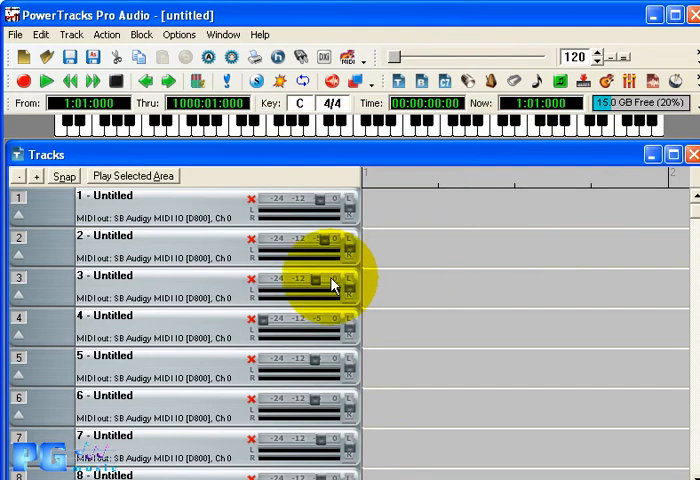
{"action": "left_click", "coordinate": [42, 34]}
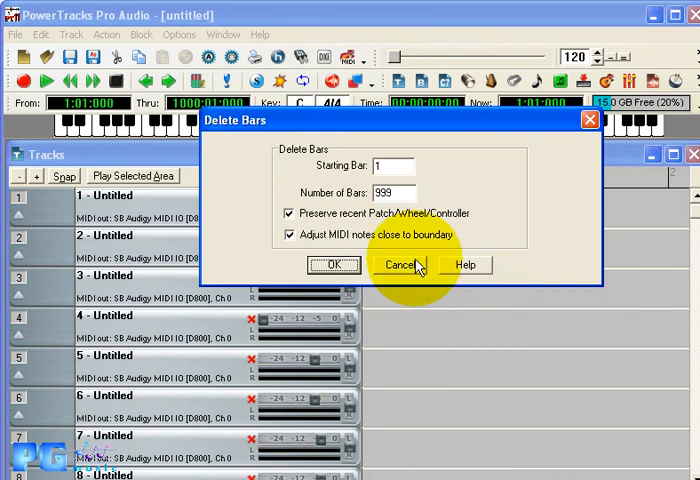
{"action": "mouse_move", "coordinate": [455, 228]}
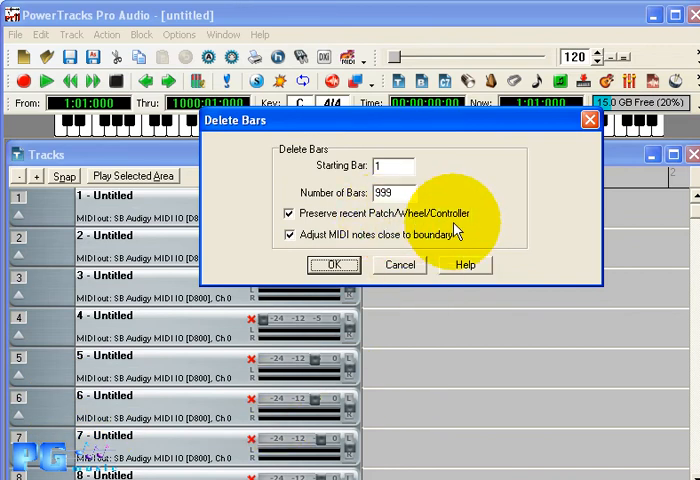
{"action": "mouse_move", "coordinate": [370, 265]}
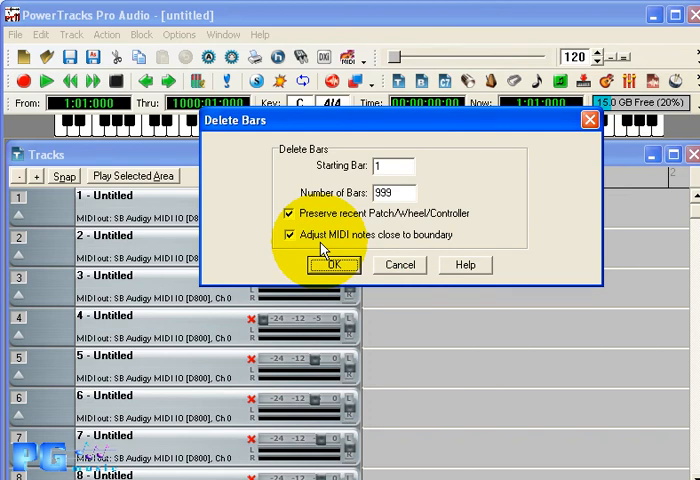
- Delete 999 bars from bar 1 and toggle Endless Loop in Options and the toolbar
{"action": "left_click", "coordinate": [334, 265]}
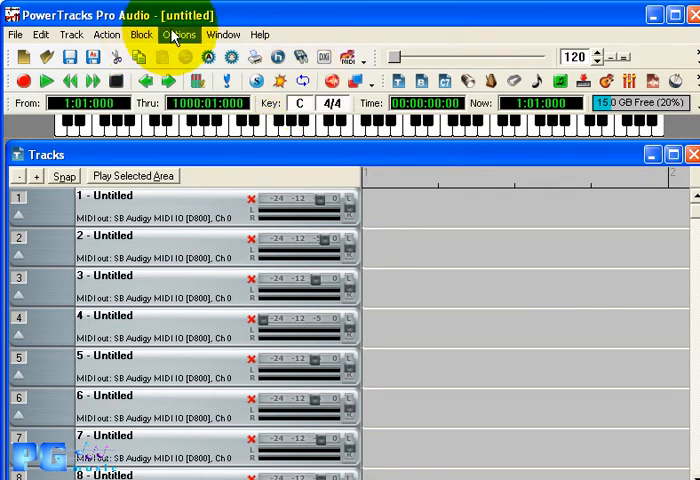
{"action": "left_click", "coordinate": [195, 35]}
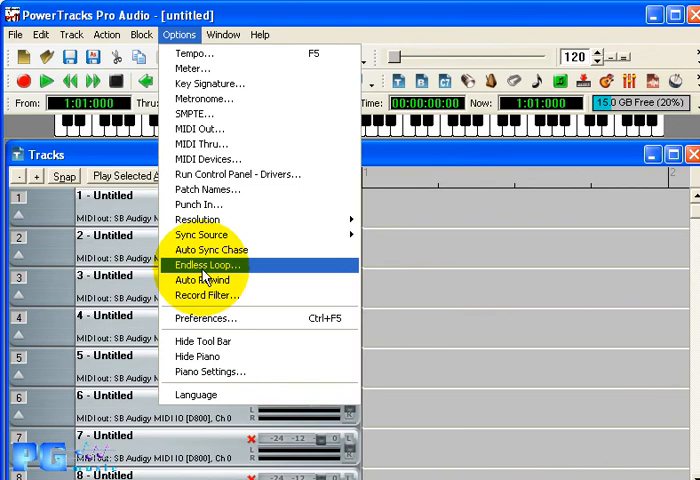
{"action": "left_click", "coordinate": [205, 265]}
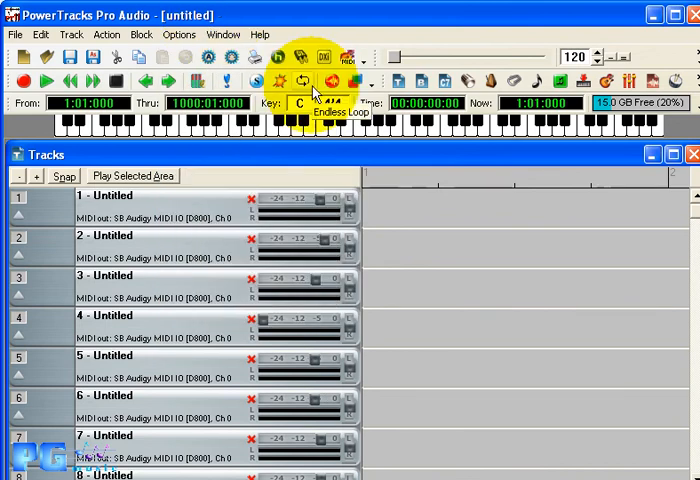
{"action": "left_click", "coordinate": [302, 67]}
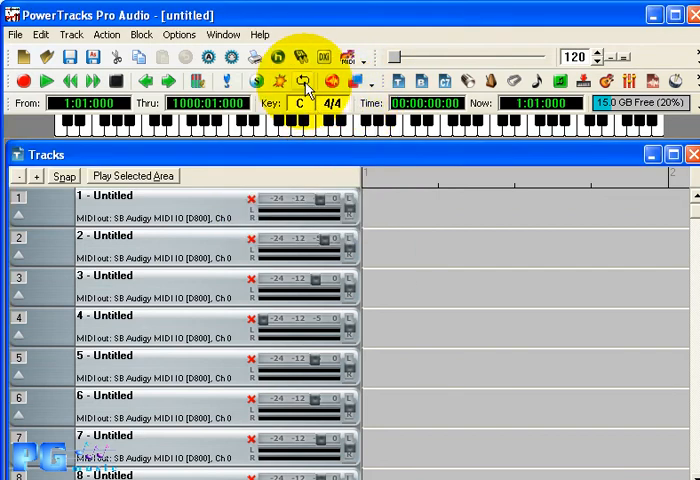
{"action": "mouse_move", "coordinate": [290, 78]}
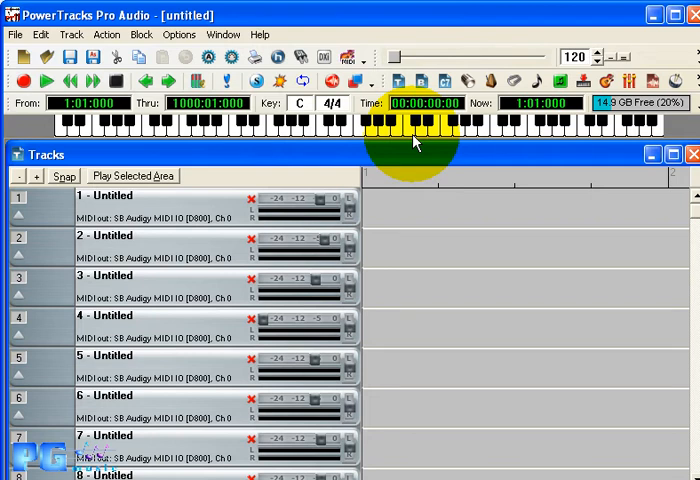
{"action": "mouse_move", "coordinate": [320, 135]}
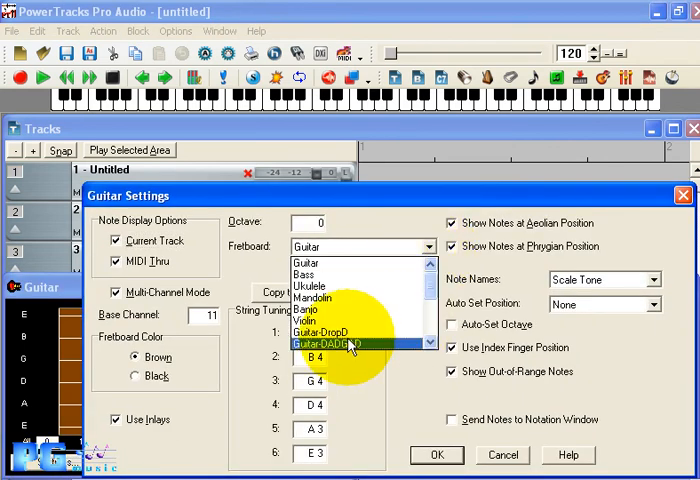
- Apply a Custom fretboard tuned E5 B4 G4 D4 A3 E3 in Guitar Settings
{"action": "scroll", "scroll_direction": "down", "scroll_amount": 3}
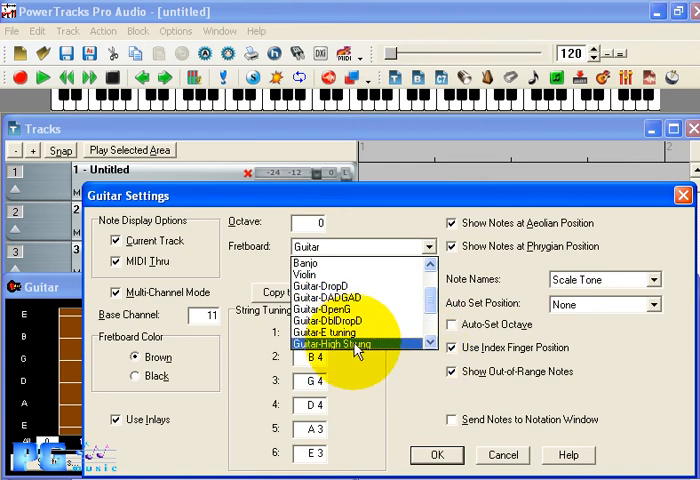
{"action": "left_click", "coordinate": [330, 344]}
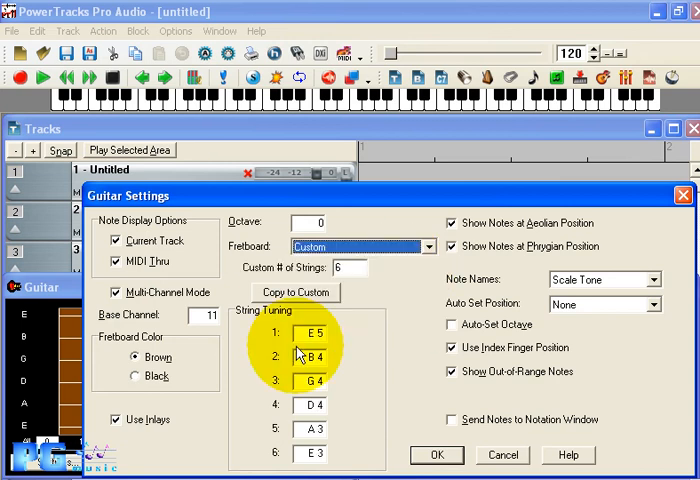
{"action": "left_click", "coordinate": [345, 267]}
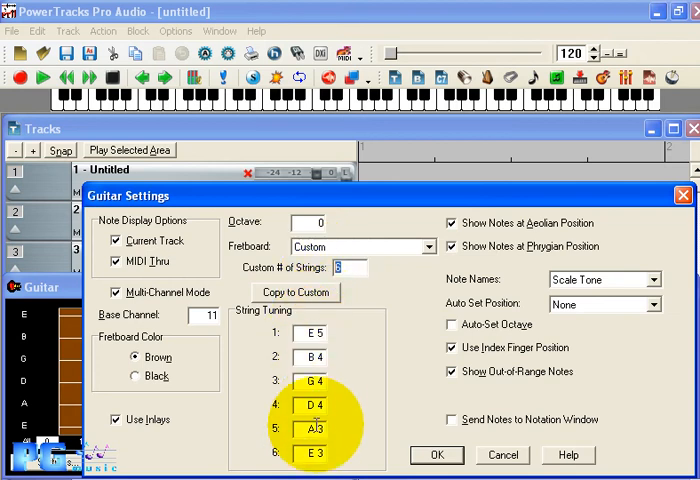
{"action": "mouse_move", "coordinate": [442, 456]}
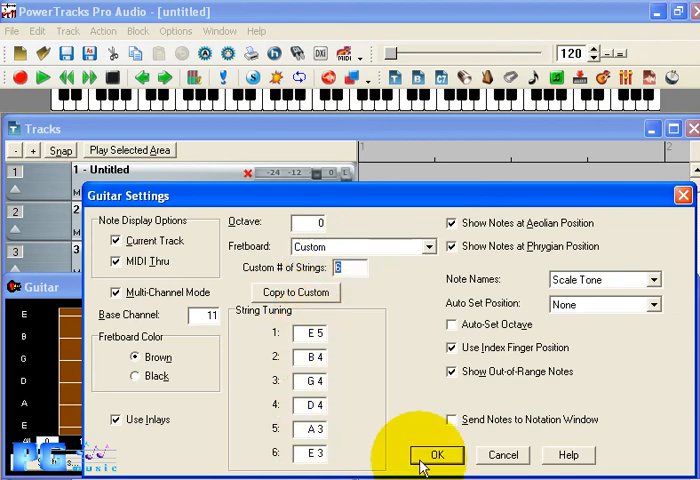
{"action": "left_click", "coordinate": [435, 455]}
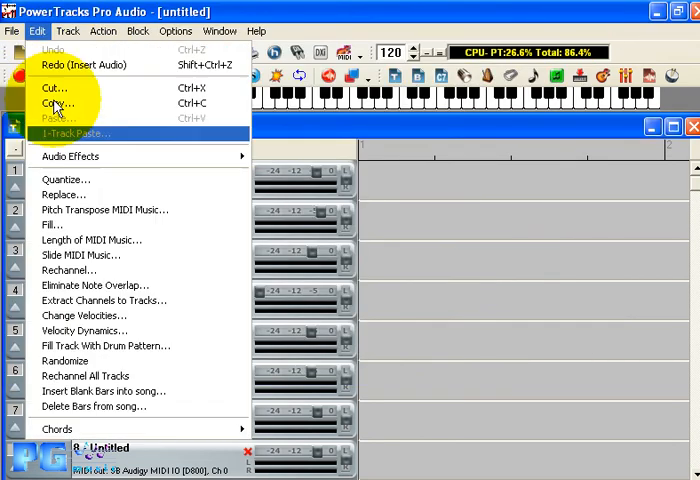
{"action": "left_click", "coordinate": [106, 345]}
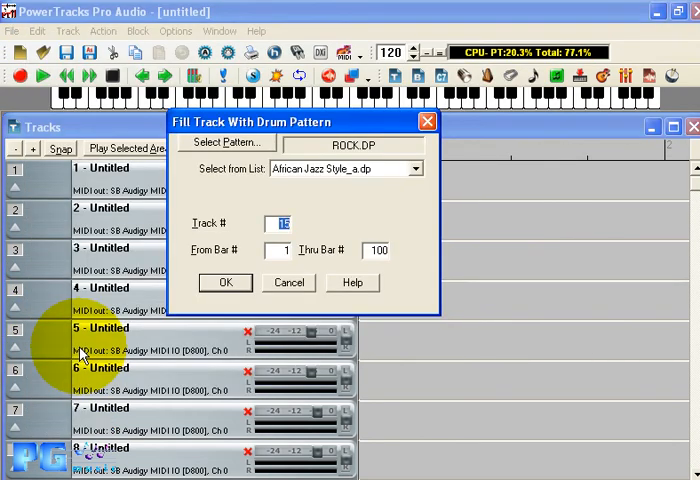
{"action": "left_click", "coordinate": [417, 168]}
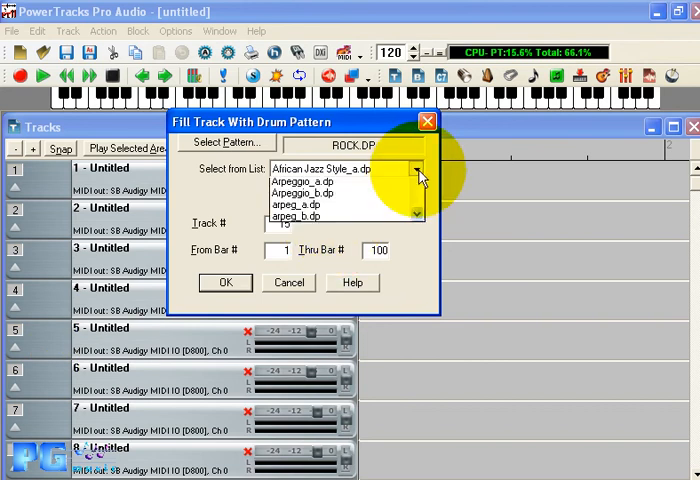
{"action": "scroll", "scroll_direction": "down", "scroll_amount": 3}
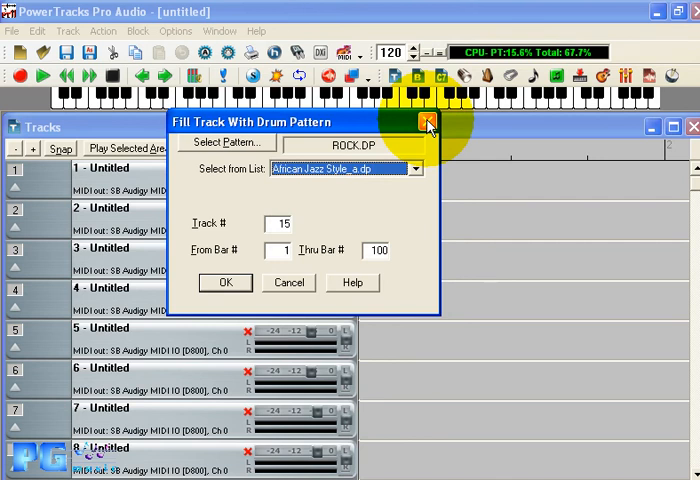
{"action": "left_click", "coordinate": [420, 123]}
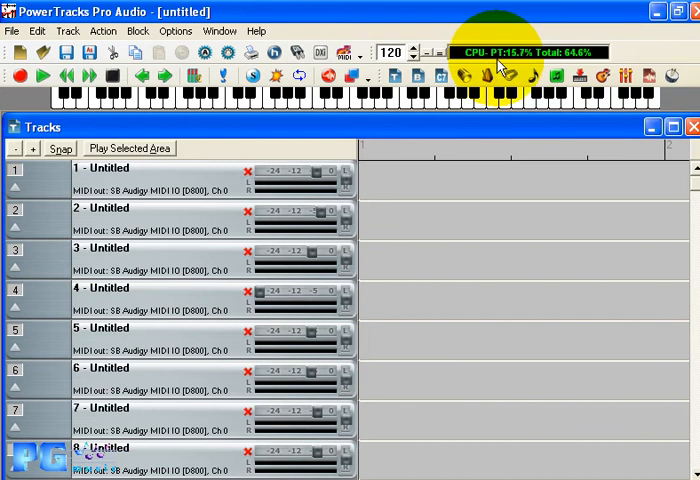
{"action": "mouse_move", "coordinate": [507, 66]}
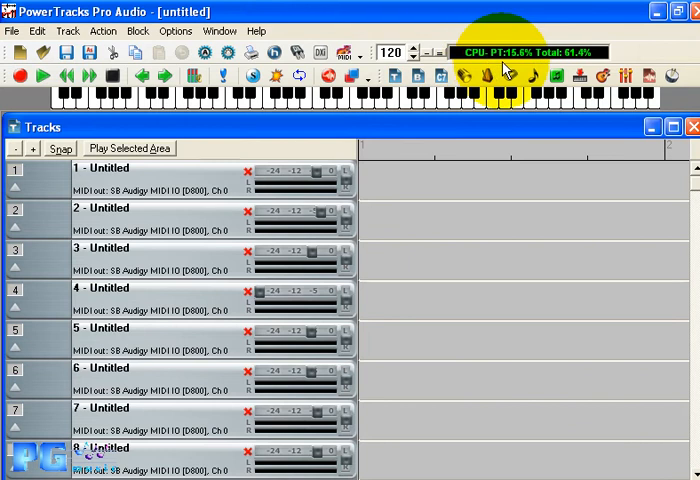
{"action": "mouse_move", "coordinate": [535, 78]}
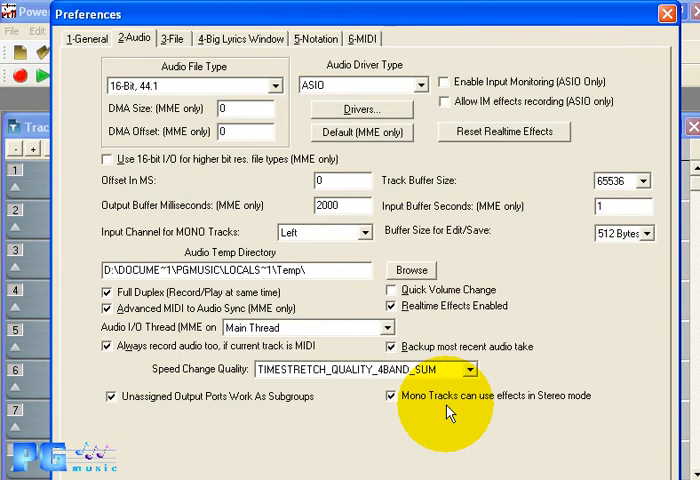
{"action": "mouse_move", "coordinate": [503, 195]}
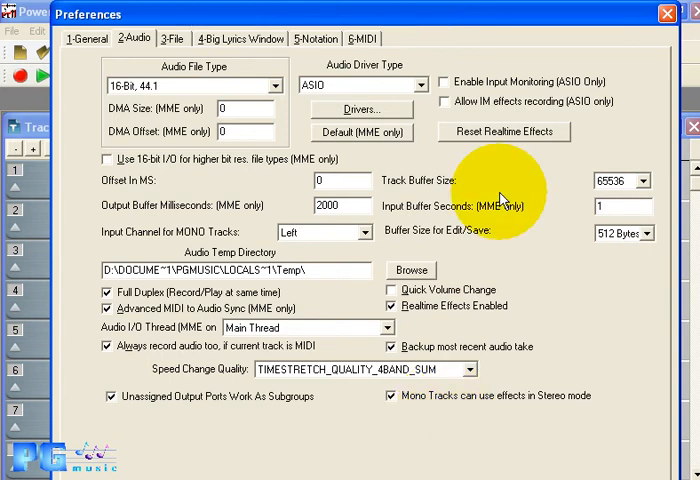
{"action": "mouse_move", "coordinate": [515, 75]}
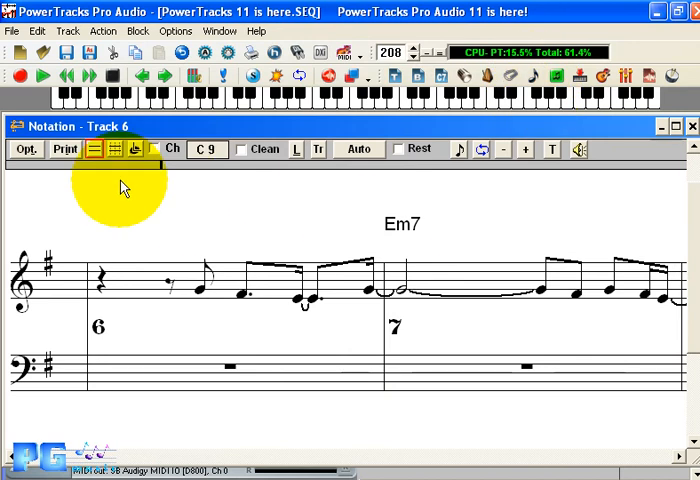
{"action": "mouse_move", "coordinate": [93, 149]}
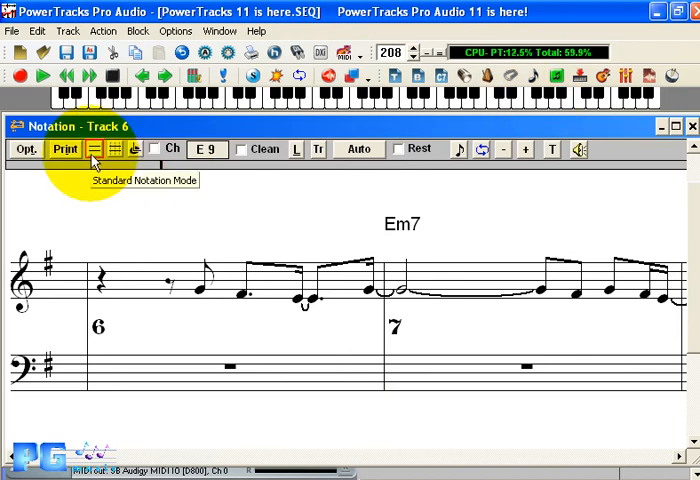
{"action": "mouse_move", "coordinate": [118, 152]}
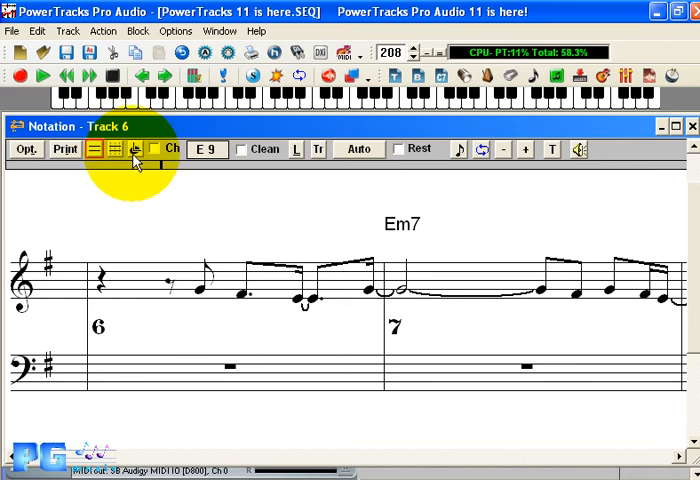
{"action": "mouse_move", "coordinate": [135, 155]}
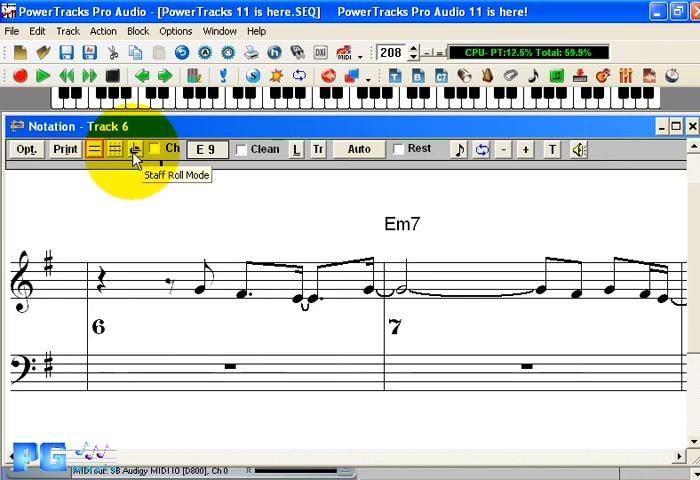
- Turn on Editable Mode for track 6's notation
{"action": "left_click", "coordinate": [114, 149]}
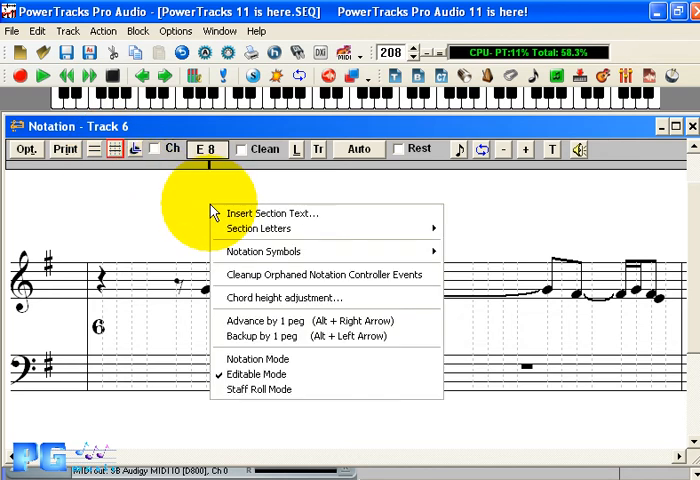
{"action": "mouse_move", "coordinate": [258, 229]}
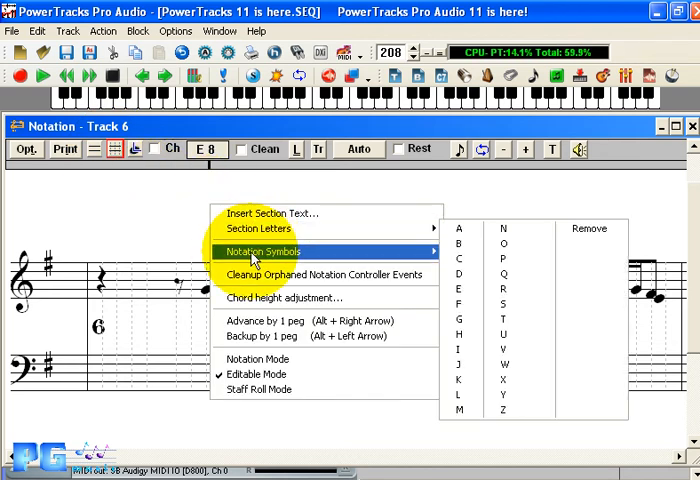
{"action": "mouse_move", "coordinate": [515, 299]}
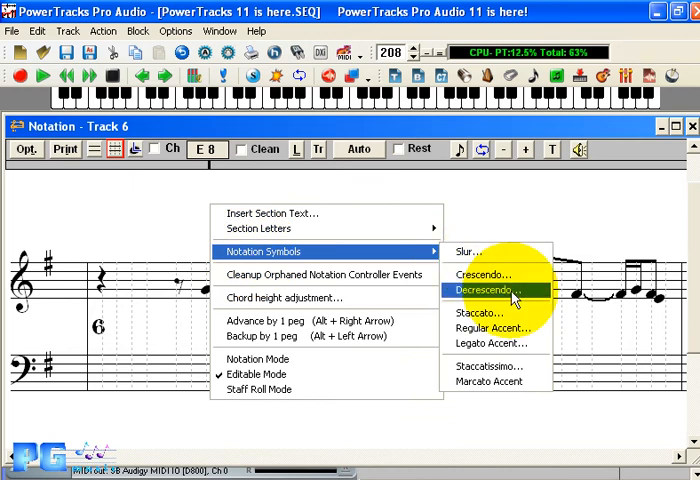
{"action": "mouse_move", "coordinate": [498, 328]}
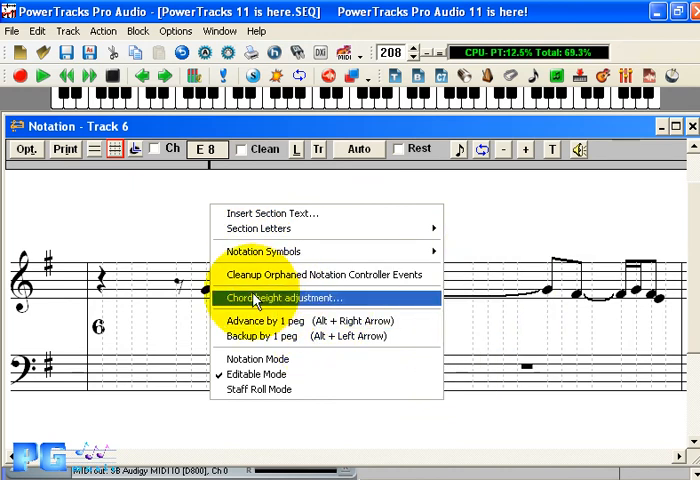
{"action": "left_click", "coordinate": [280, 297]}
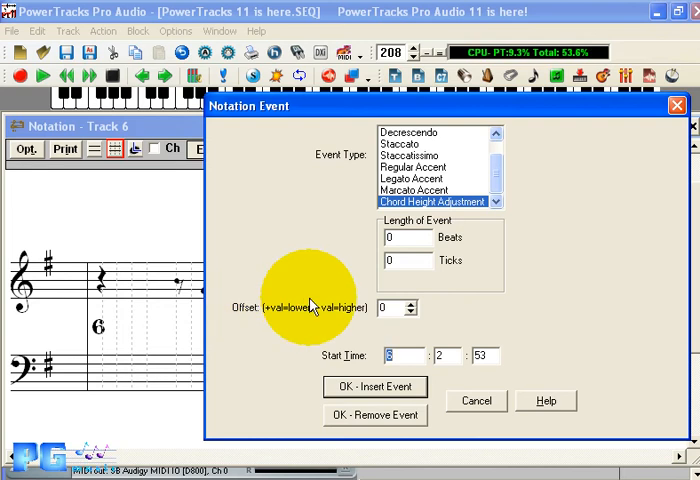
{"action": "left_click", "coordinate": [411, 302]}
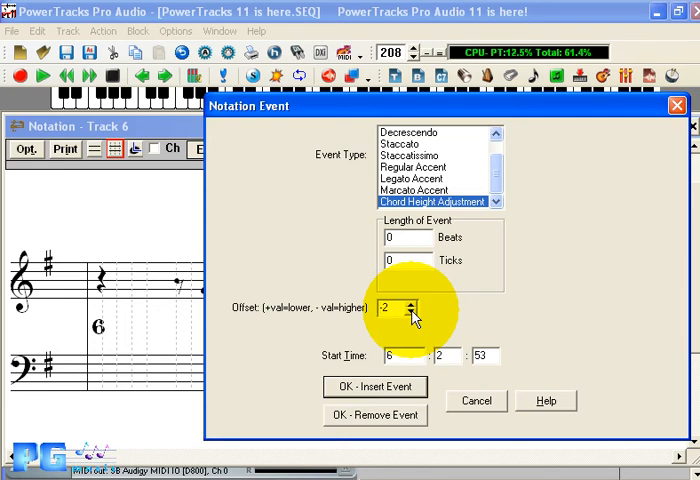
{"action": "left_click", "coordinate": [420, 326]}
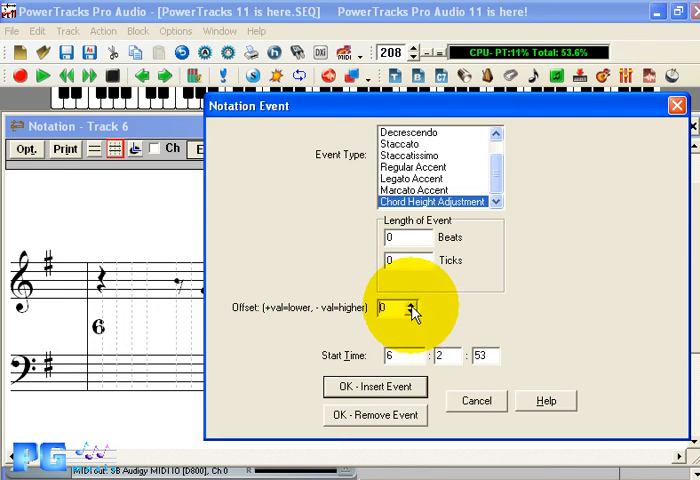
{"action": "left_click", "coordinate": [374, 387]}
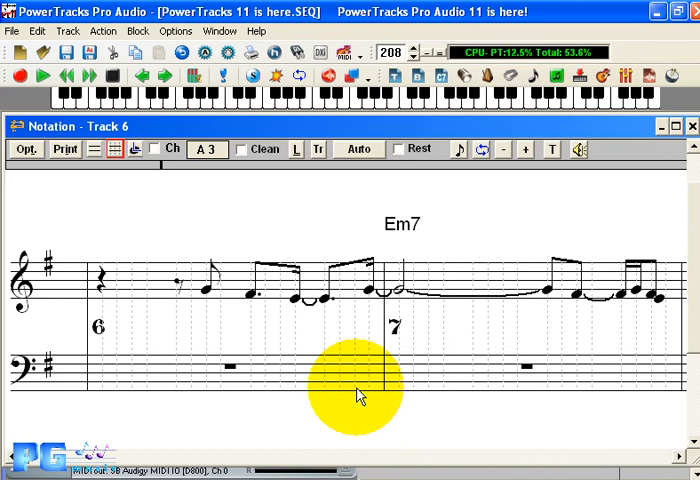
{"action": "right_click", "coordinate": [360, 395]}
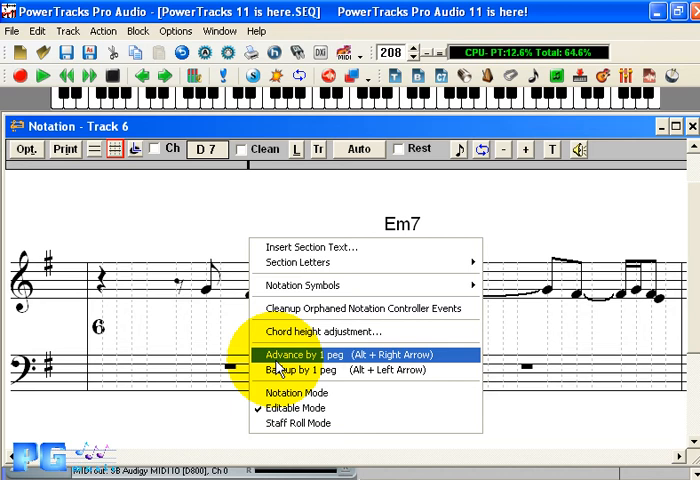
{"action": "mouse_move", "coordinate": [300, 369]}
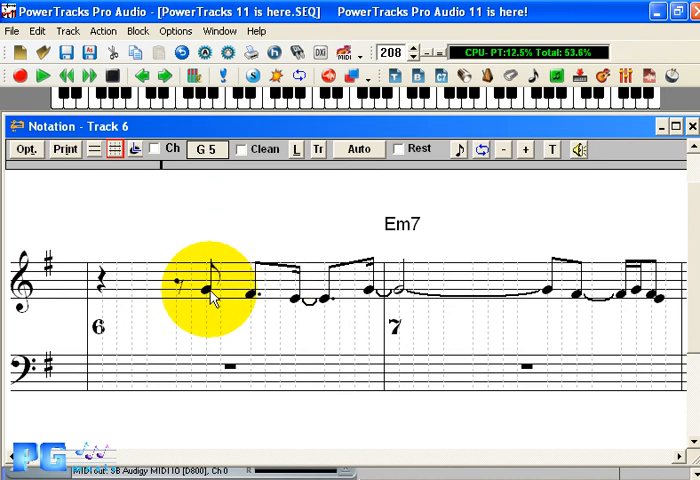
{"action": "left_click", "coordinate": [212, 300]}
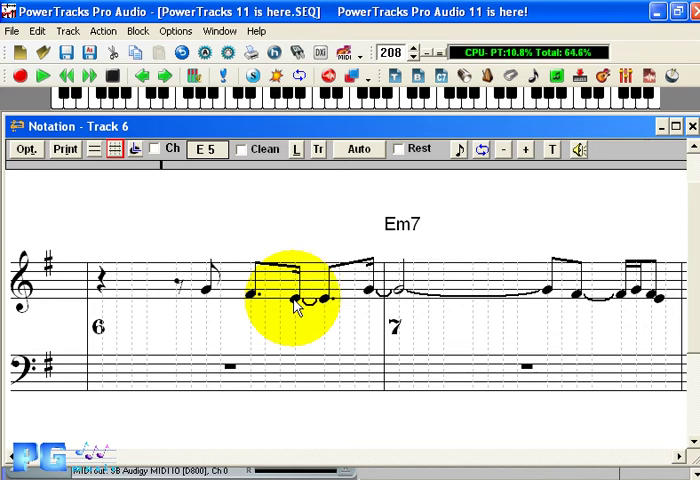
{"action": "left_click", "coordinate": [355, 295]}
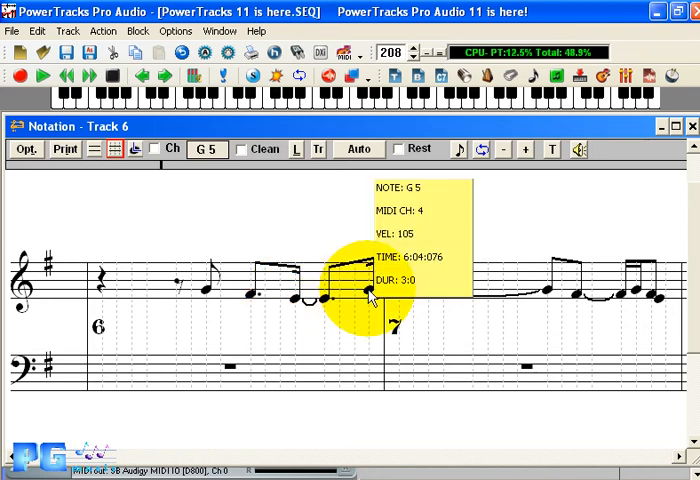
{"action": "right_click", "coordinate": [370, 293]}
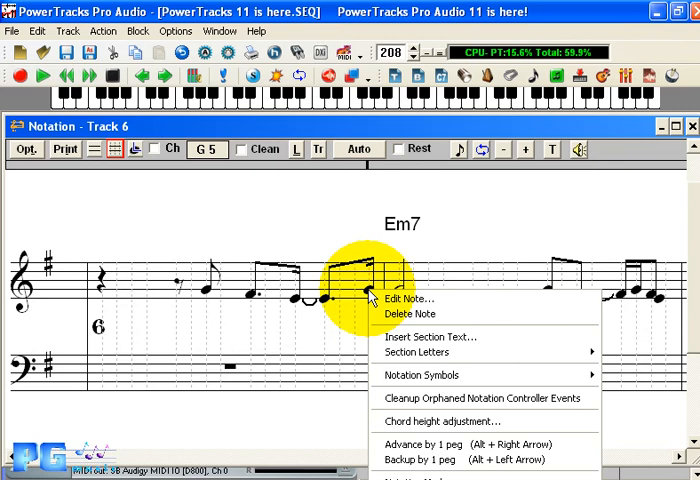
{"action": "mouse_move", "coordinate": [408, 299]}
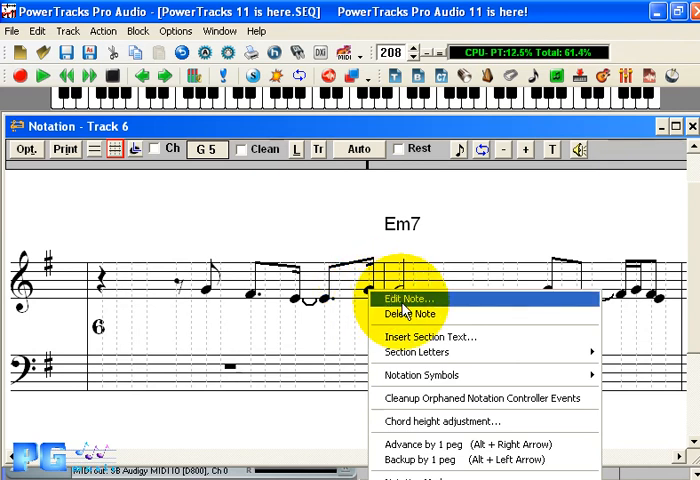
{"action": "left_click", "coordinate": [404, 300]}
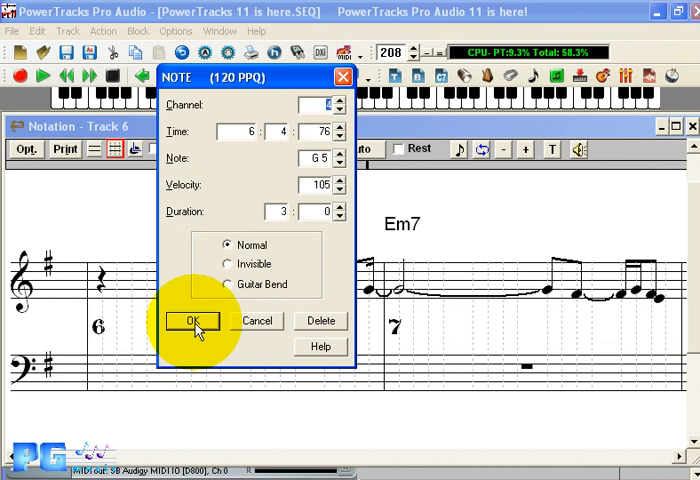
{"action": "left_click", "coordinate": [192, 321]}
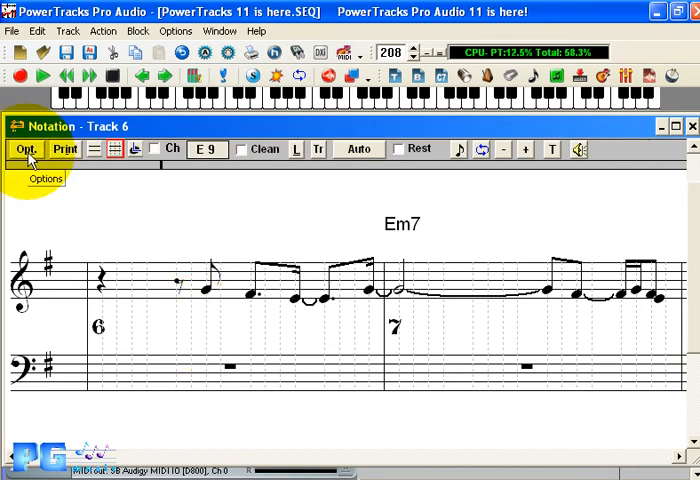
{"action": "left_click", "coordinate": [25, 148]}
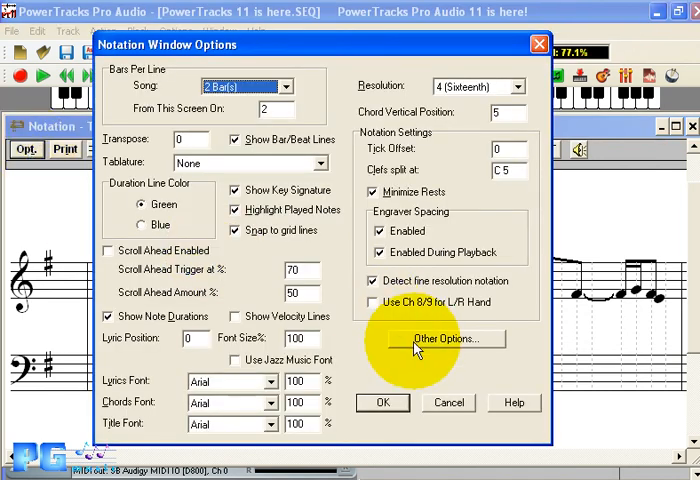
{"action": "left_click", "coordinate": [444, 338]}
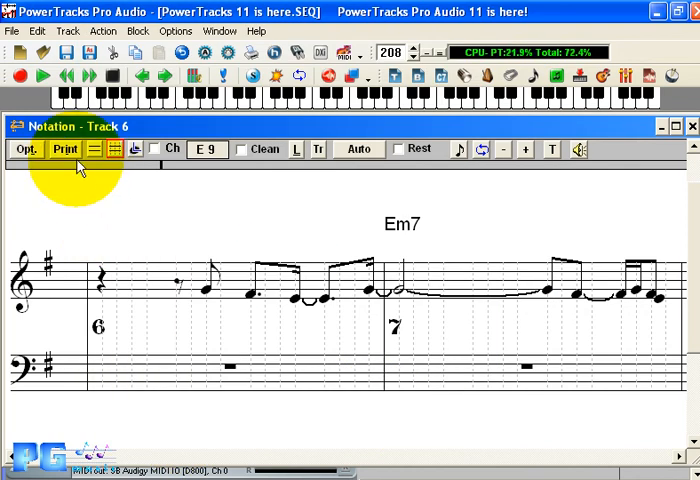
- Review notation Print Options for bars 3 to 39 and print
{"action": "left_click", "coordinate": [64, 149]}
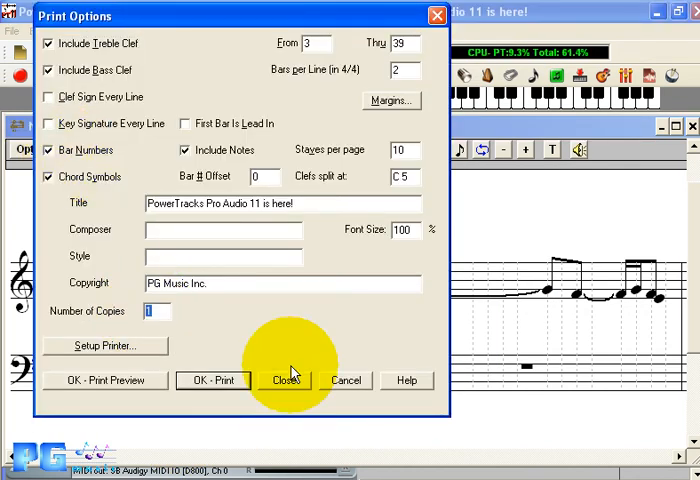
{"action": "mouse_move", "coordinate": [220, 344]}
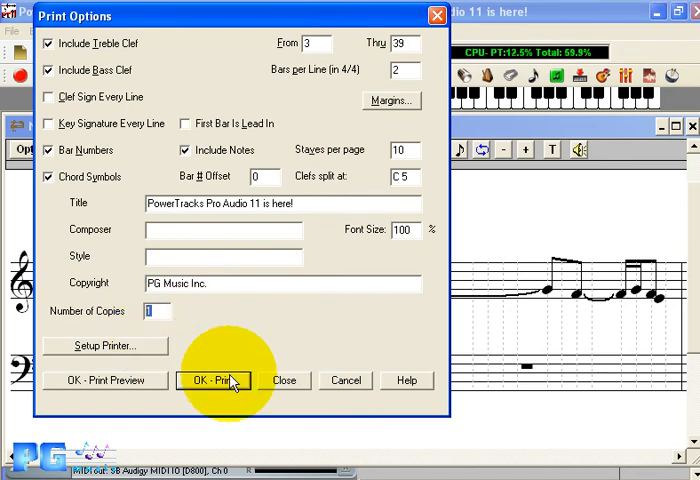
{"action": "left_click", "coordinate": [213, 380]}
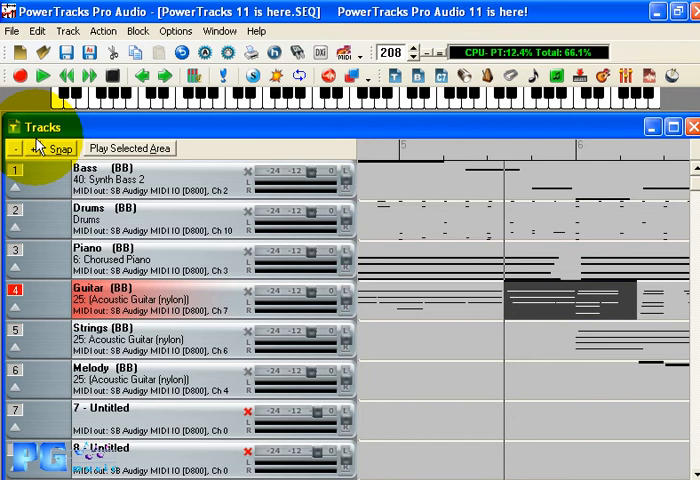
{"action": "mouse_move", "coordinate": [313, 176]}
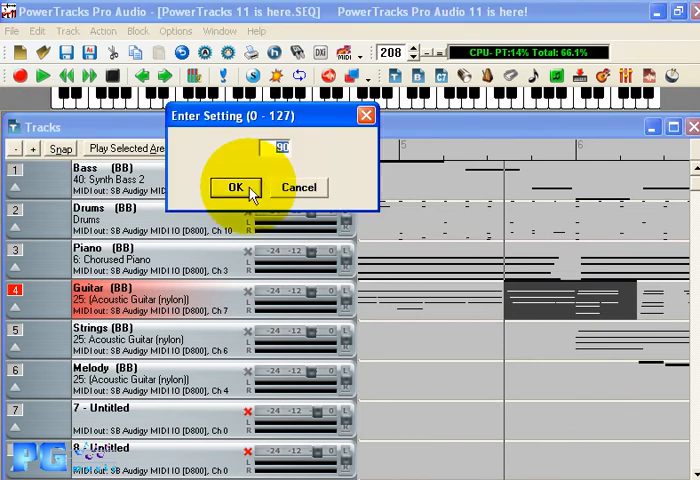
- Enter 90 for the Bass track volume and 0 for its pan
{"action": "left_click", "coordinate": [237, 187]}
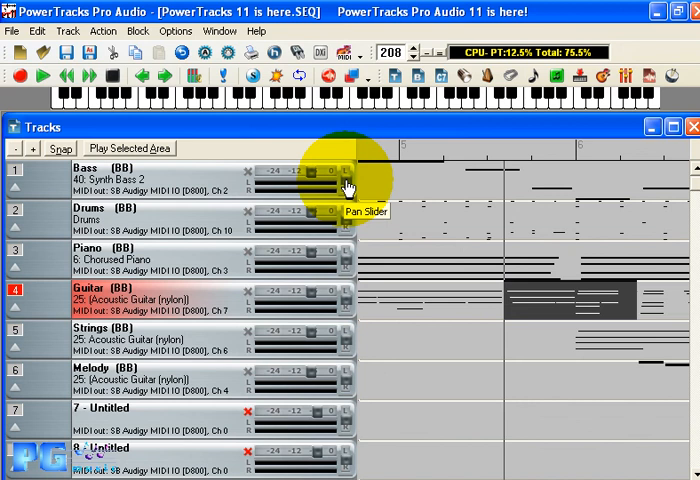
{"action": "left_click", "coordinate": [345, 177]}
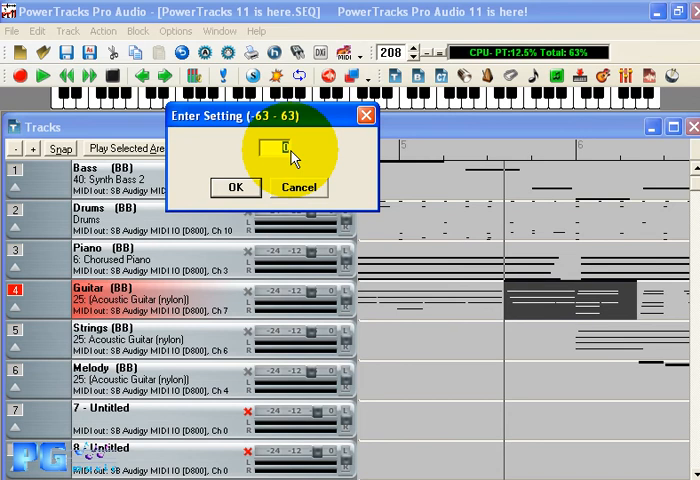
{"action": "left_click", "coordinate": [236, 187]}
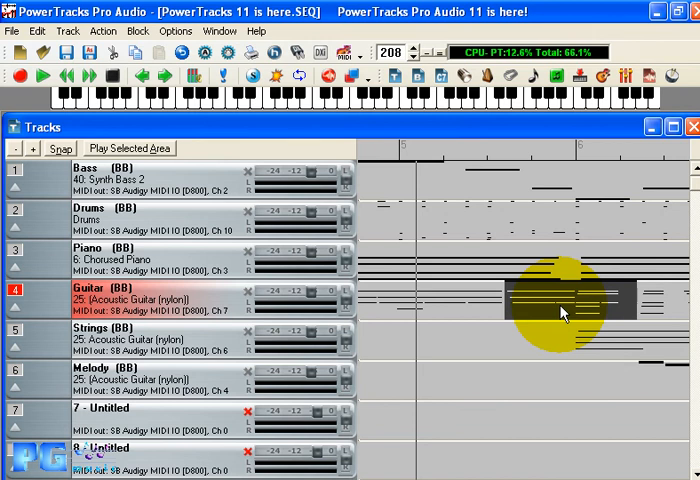
- Select the whole Guitar track from its context menu and start playback
{"action": "right_click", "coordinate": [562, 313]}
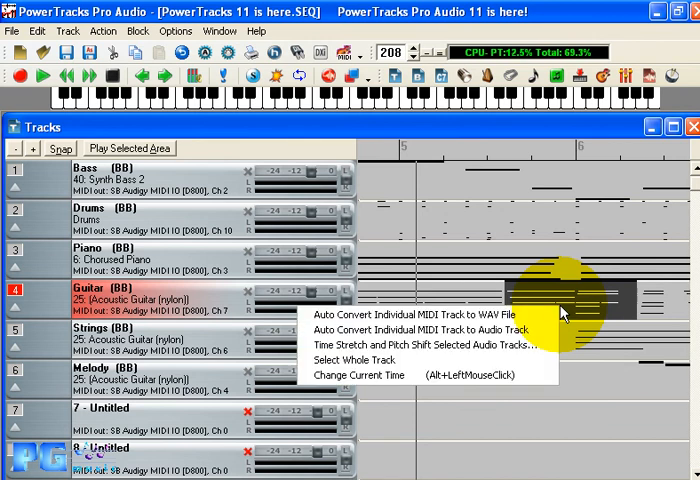
{"action": "mouse_move", "coordinate": [370, 360]}
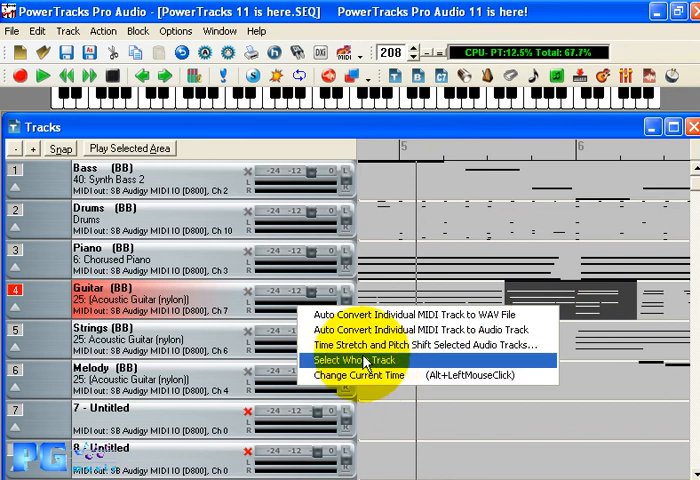
{"action": "left_click", "coordinate": [361, 359]}
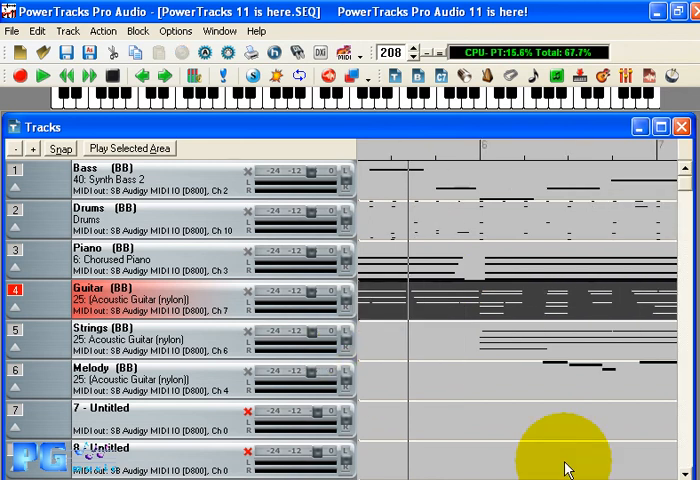
{"action": "left_click", "coordinate": [40, 76]}
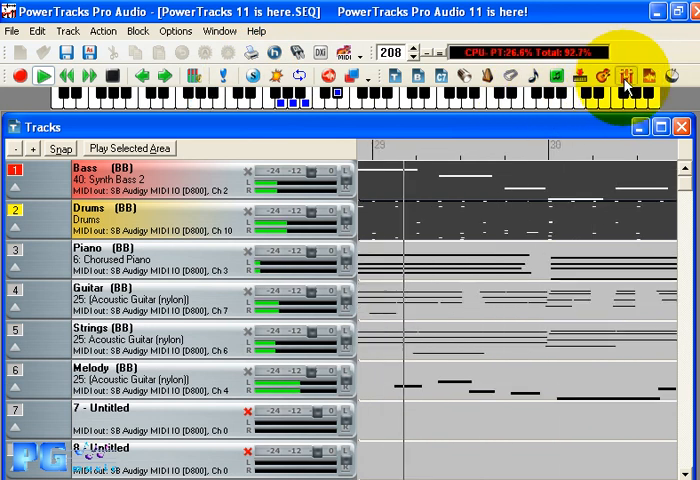
- Open the redesigned Mixer window from the toolbar during playback
{"action": "left_click", "coordinate": [624, 74]}
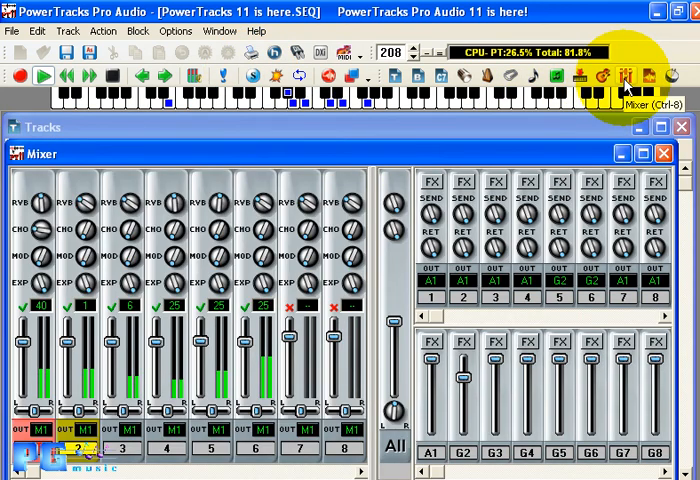
{"action": "mouse_move", "coordinate": [103, 165]}
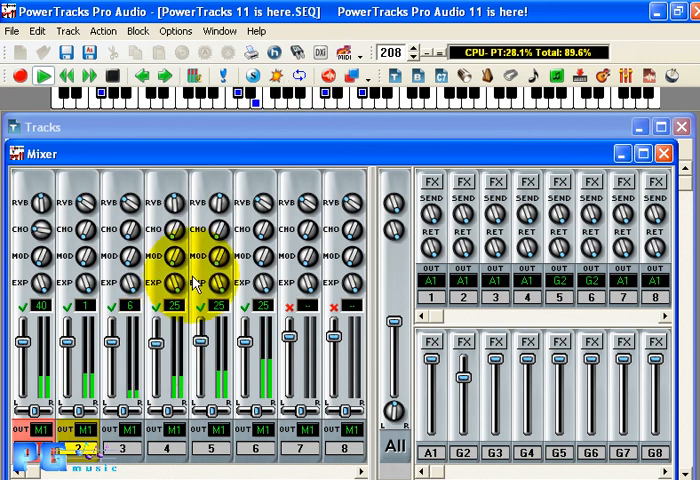
{"action": "mouse_move", "coordinate": [178, 208]}
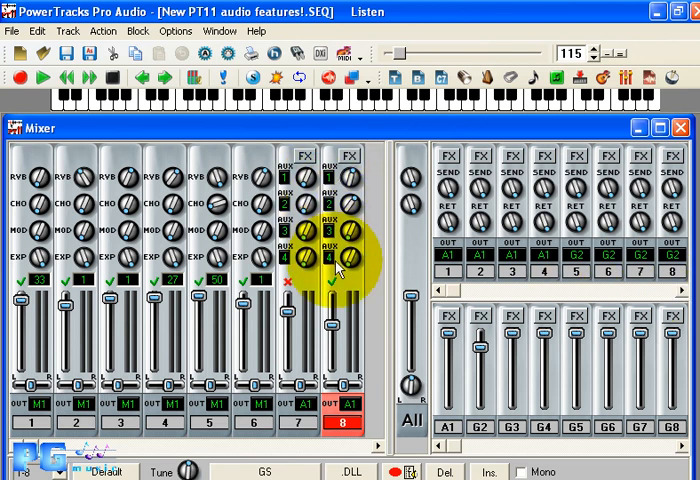
{"action": "mouse_move", "coordinate": [345, 255]}
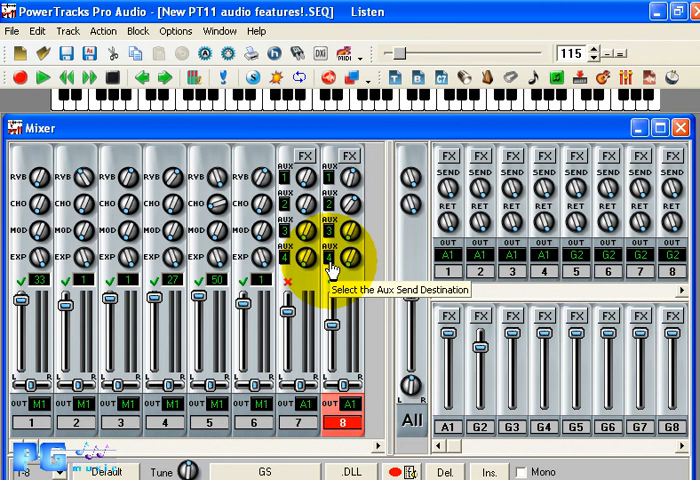
{"action": "mouse_move", "coordinate": [442, 160]}
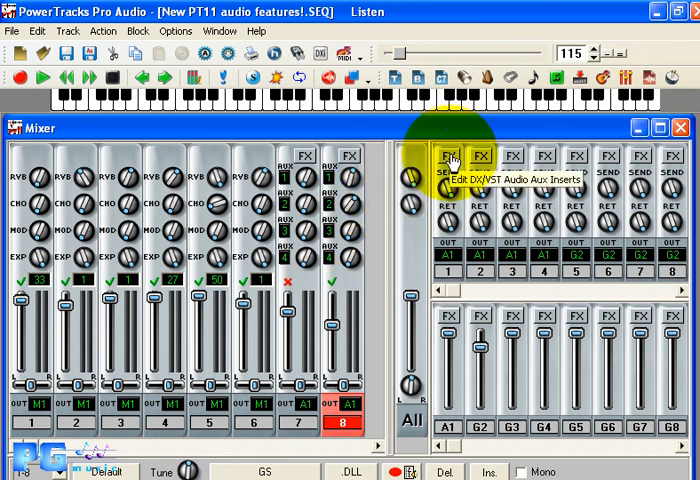
- View the PG Echo Chorus effect on aux bus 1, then close it
{"action": "left_click", "coordinate": [452, 156]}
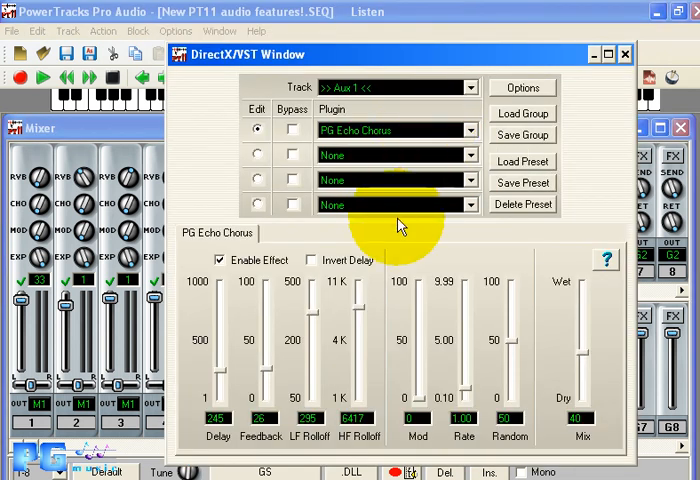
{"action": "left_click", "coordinate": [628, 54]}
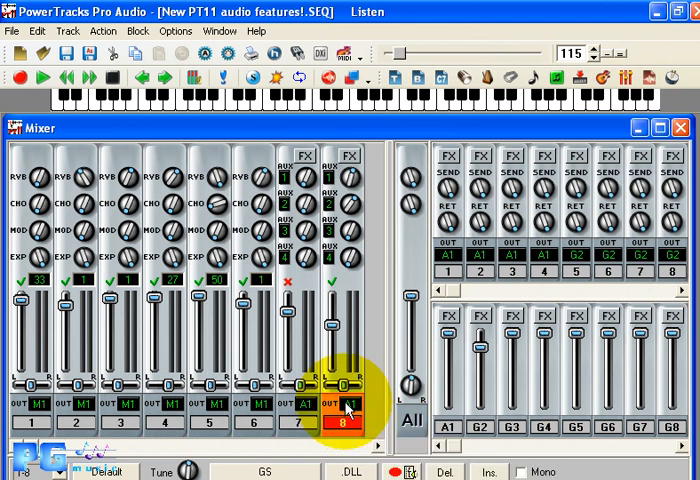
{"action": "right_click", "coordinate": [345, 409]}
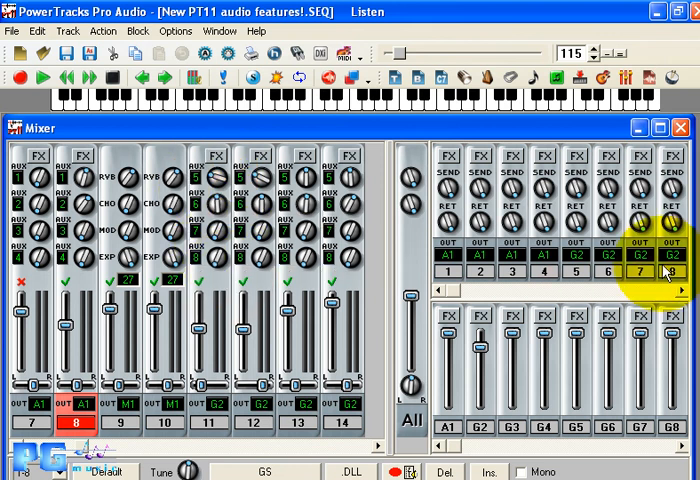
{"action": "mouse_move", "coordinate": [478, 378]}
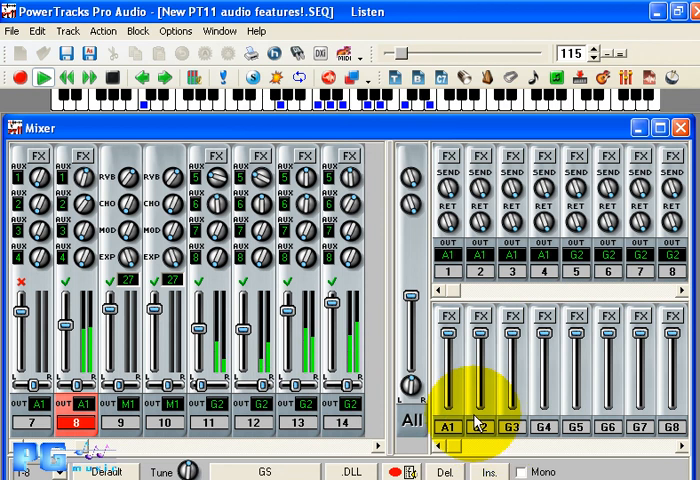
{"action": "mouse_move", "coordinate": [480, 348]}
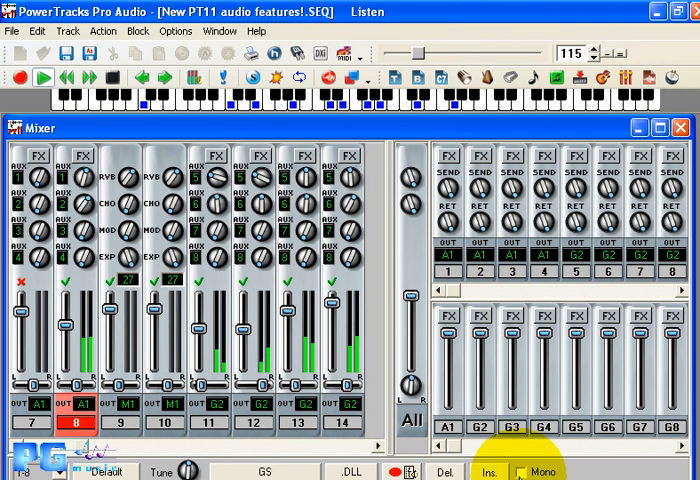
- Open TC Helicon Harmony and pick the second voice's style (8 FolkVib)
{"action": "left_click", "coordinate": [522, 467]}
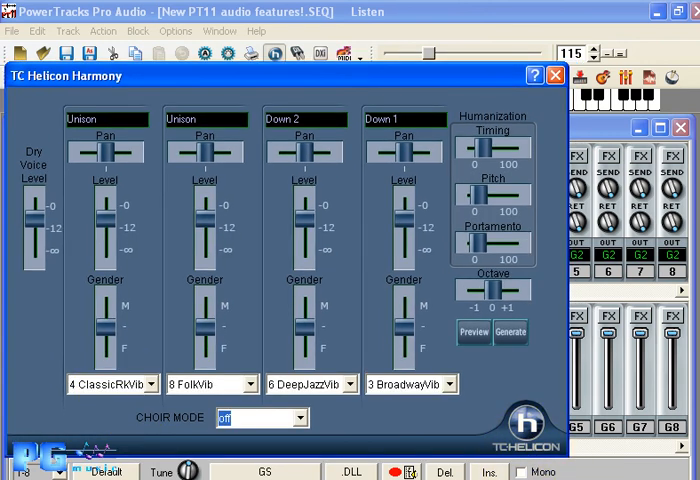
{"action": "left_click", "coordinate": [200, 385]}
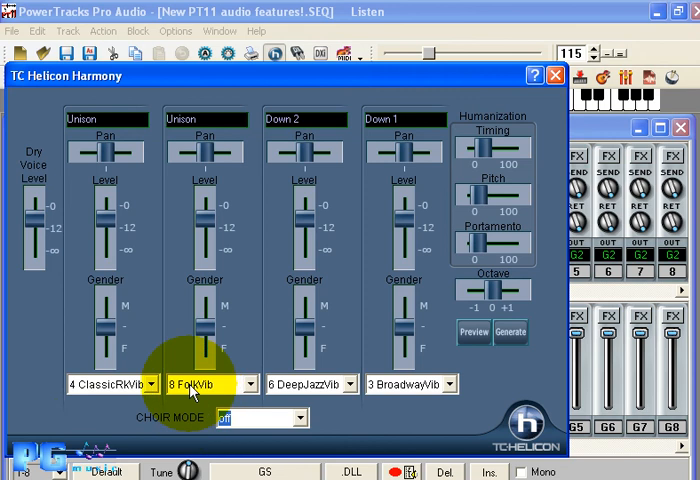